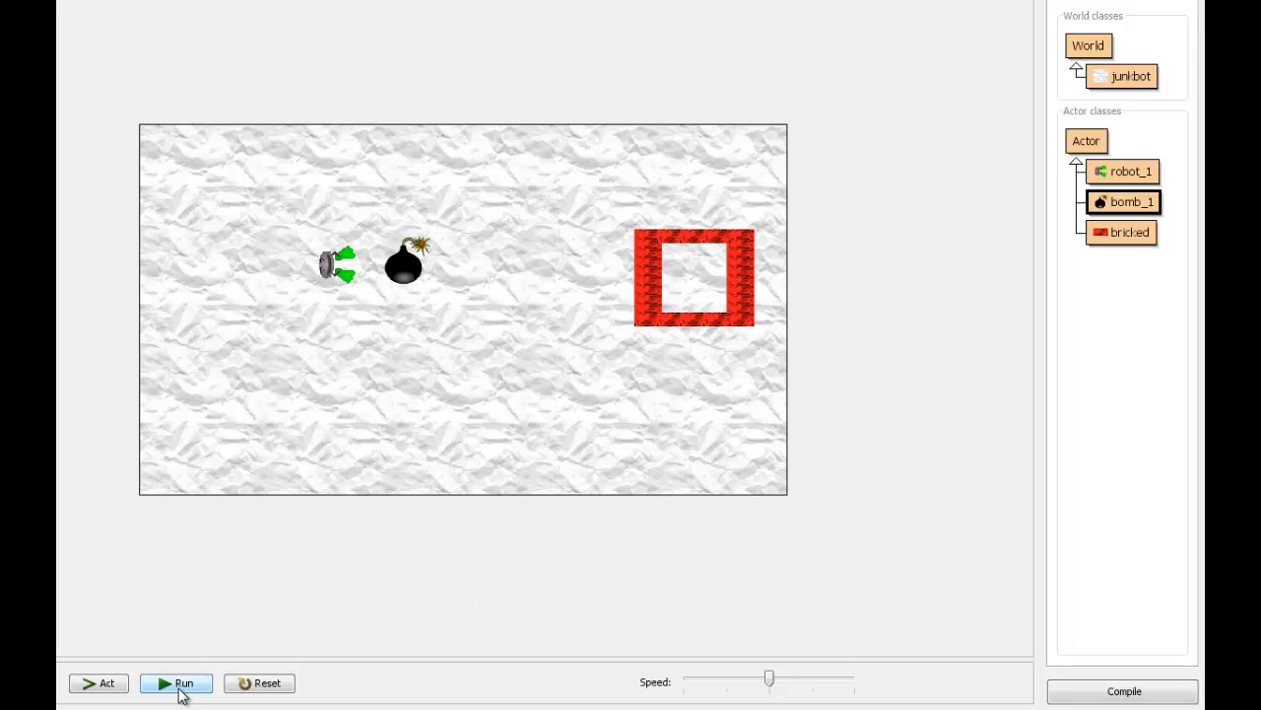
Run the scenario so the robot moves right onto the bomb.
click(181, 682)
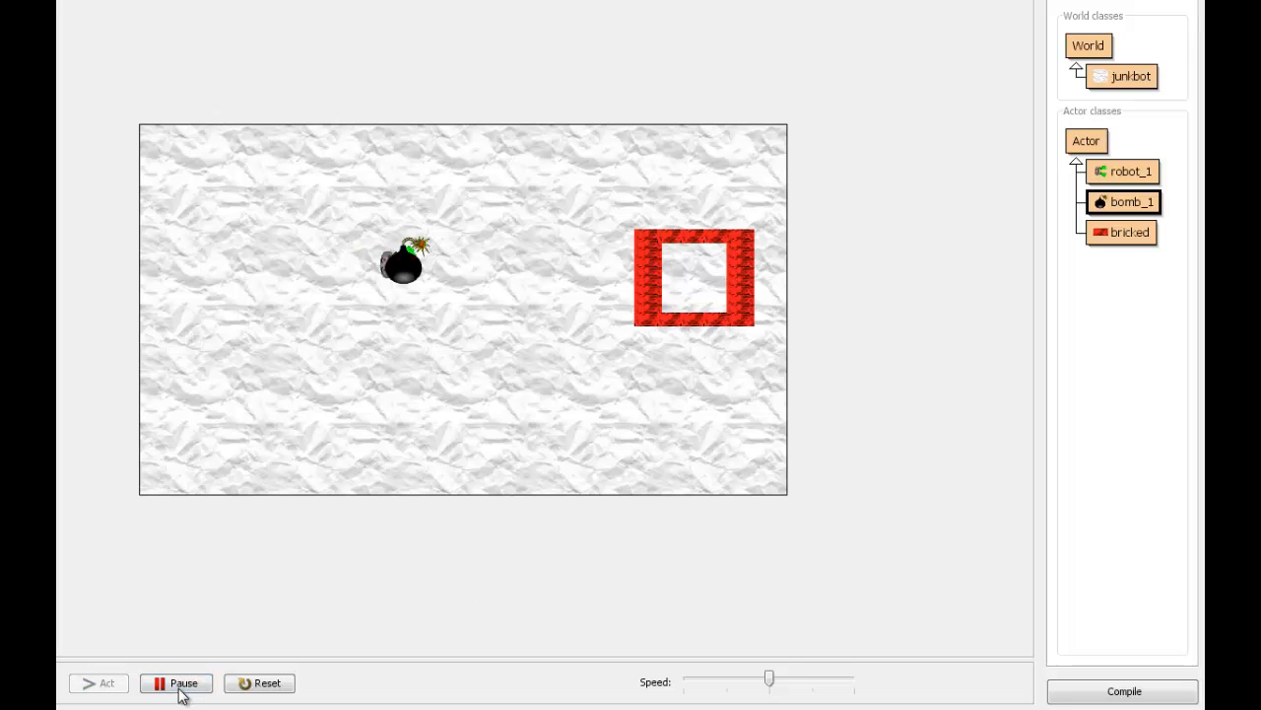